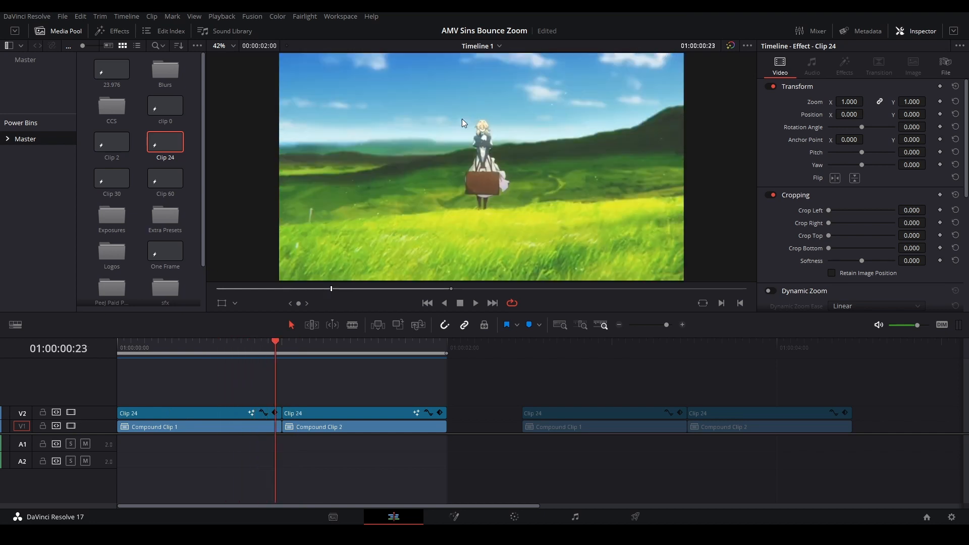
{"action": "mouse_move", "coordinate": [489, 145]}
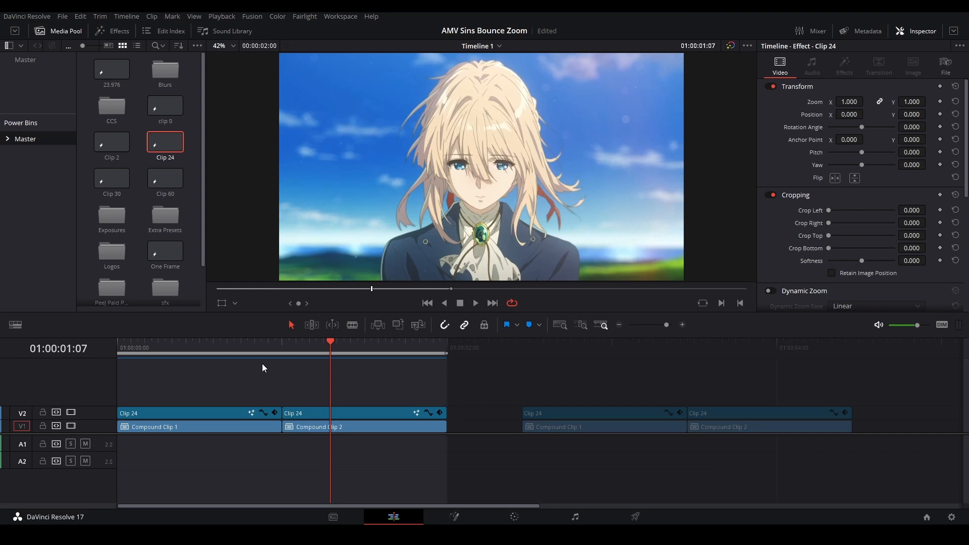
Step: Add a Transform node in Fusion and keyframe Size from 1.0 to 2.5 at frame 23
{"action": "left_click", "coordinate": [227, 343]}
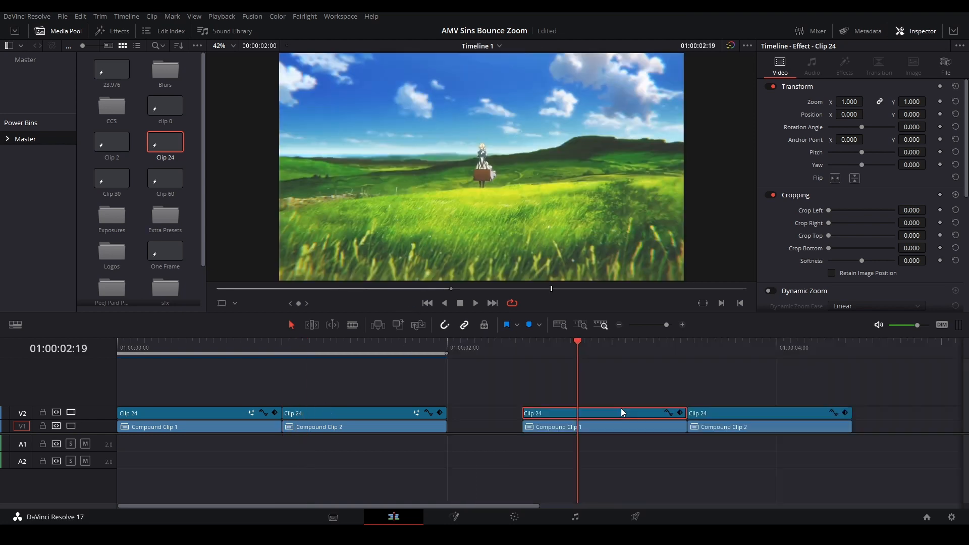
{"action": "left_click", "coordinate": [453, 516]}
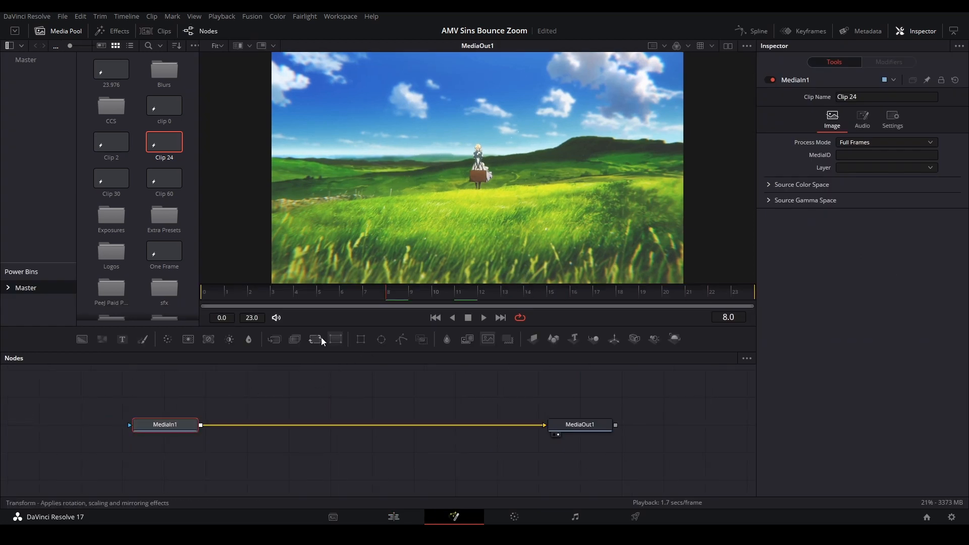
{"action": "left_click", "coordinate": [315, 339]}
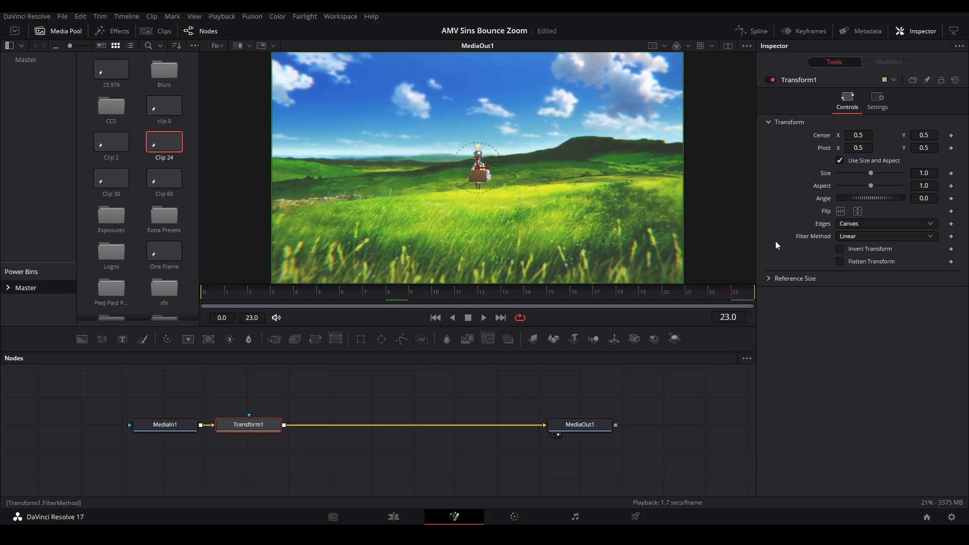
{"action": "left_click", "coordinate": [951, 172]}
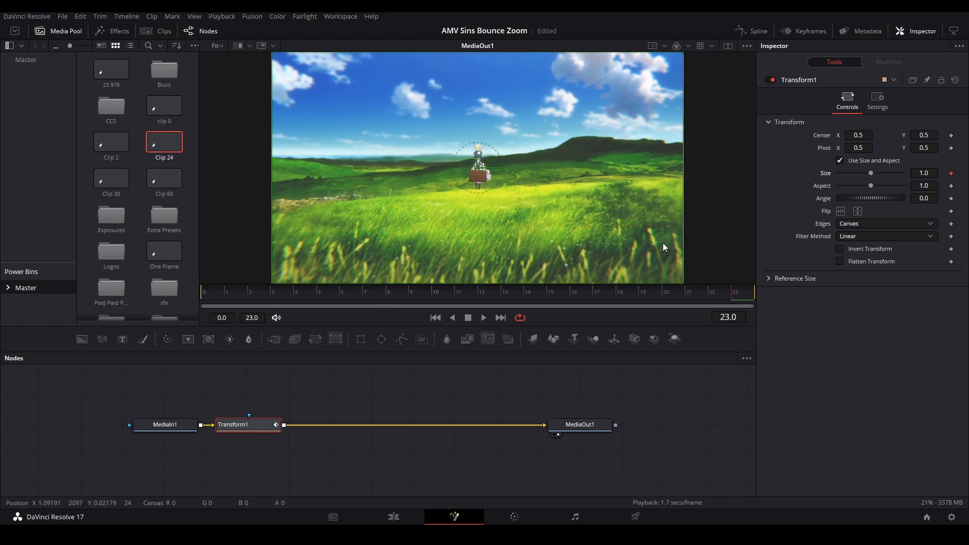
{"action": "left_click", "coordinate": [951, 173]}
{"action": "type", "text": "2.5"}
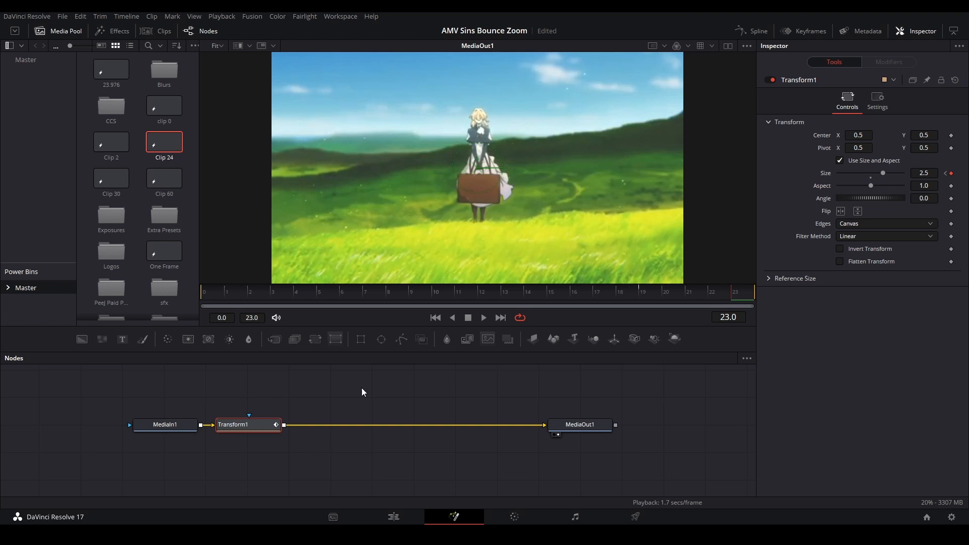
{"action": "left_click", "coordinate": [751, 32]}
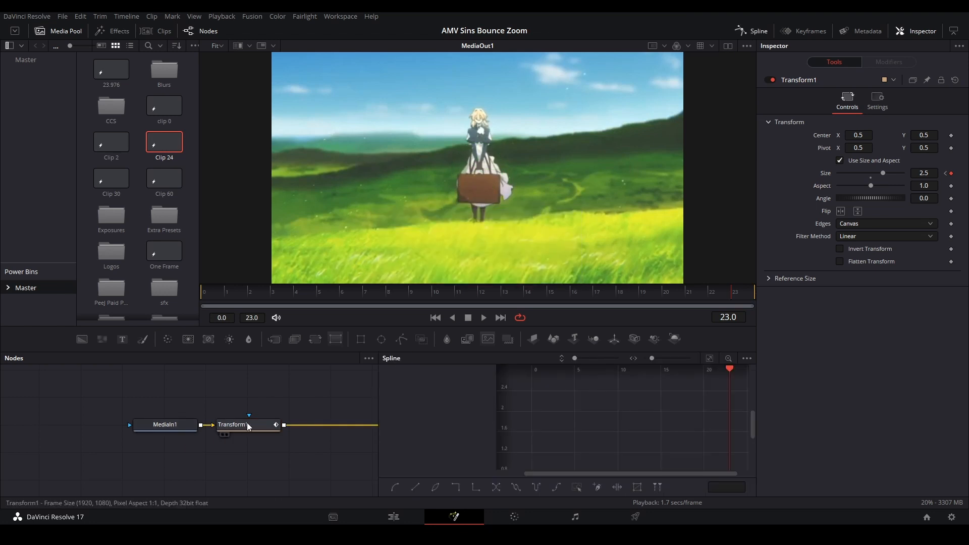
Step: Show Transform1's Size curve in the Spline editor, then return to the Edit page
{"action": "left_click", "coordinate": [233, 425]}
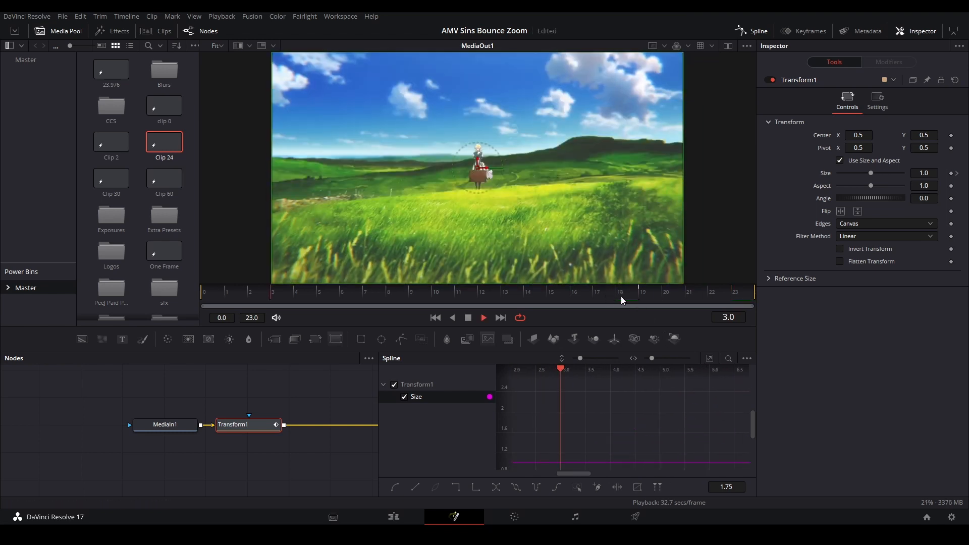
{"action": "left_click", "coordinate": [393, 516]}
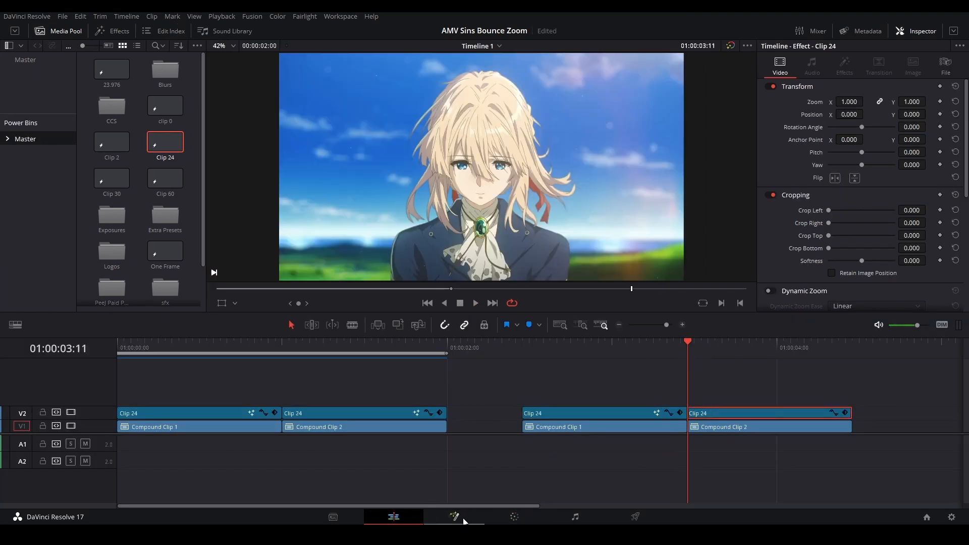
Step: Give the second copied clip a Transform with Size keyframed 1.0 to 1.2, eased in the Spline editor
{"action": "left_click", "coordinate": [454, 517]}
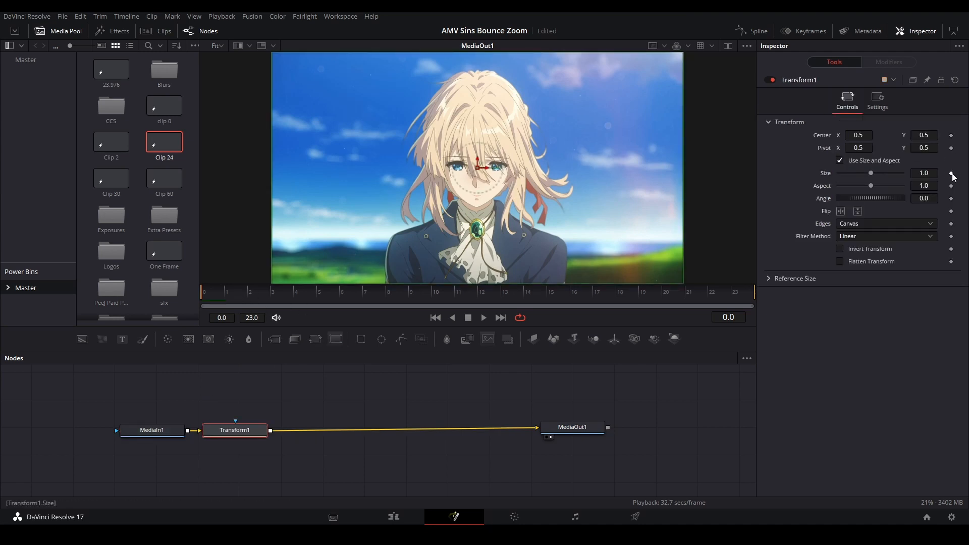
{"action": "left_click", "coordinate": [950, 174]}
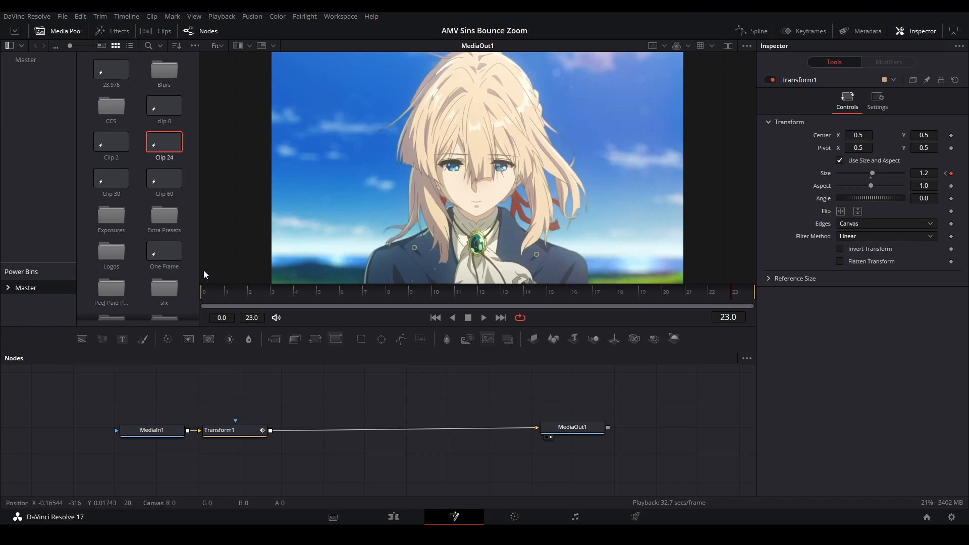
{"action": "mouse_move", "coordinate": [222, 425]}
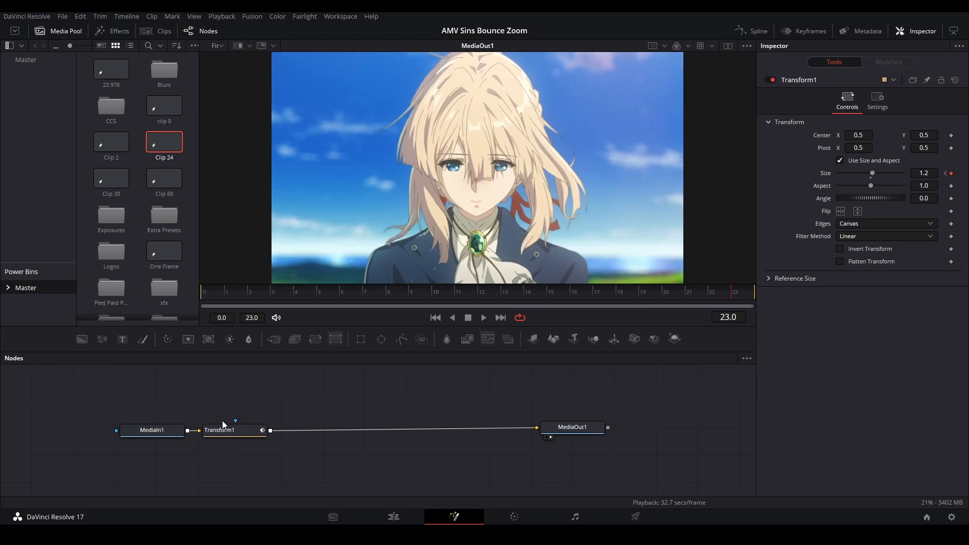
{"action": "left_click", "coordinate": [756, 32]}
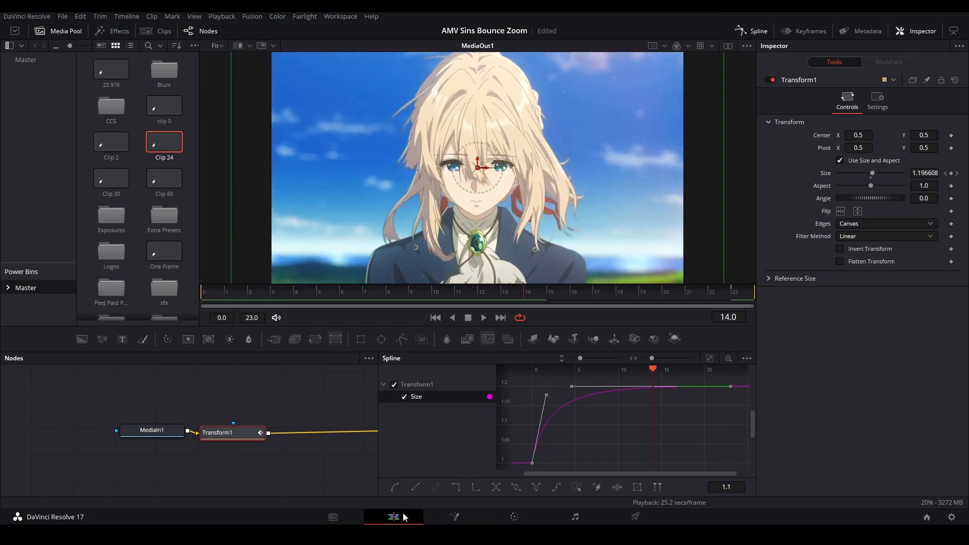
Step: Play back both zoomed clip pairs on the edit timeline to compare the 1-2.5 and 1-1.2 versions
{"action": "left_click", "coordinate": [393, 517]}
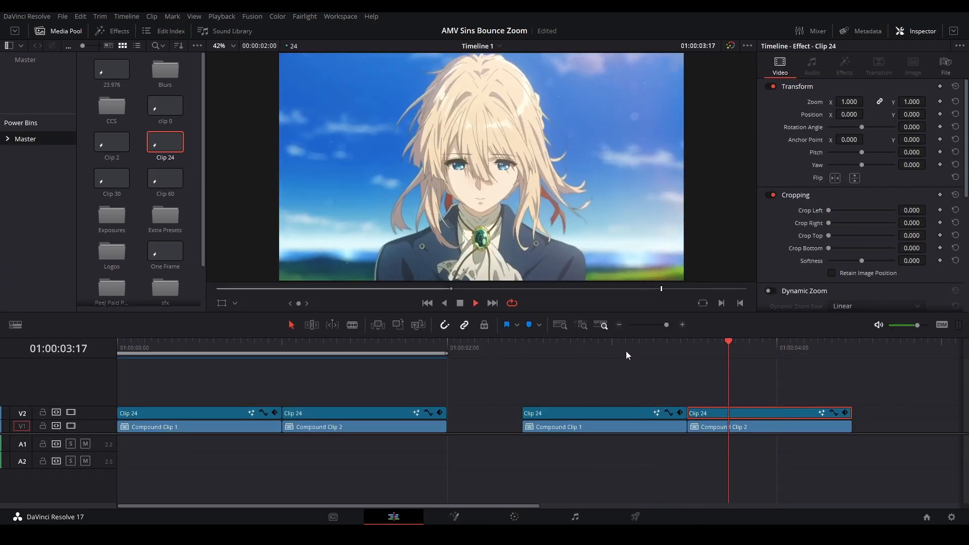
{"action": "left_click", "coordinate": [522, 347]}
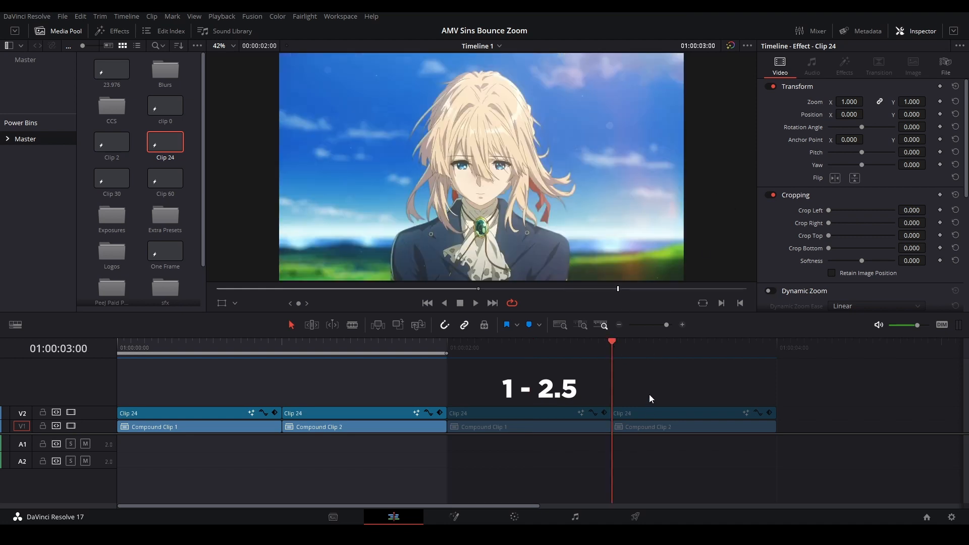
{"action": "left_click", "coordinate": [241, 340]}
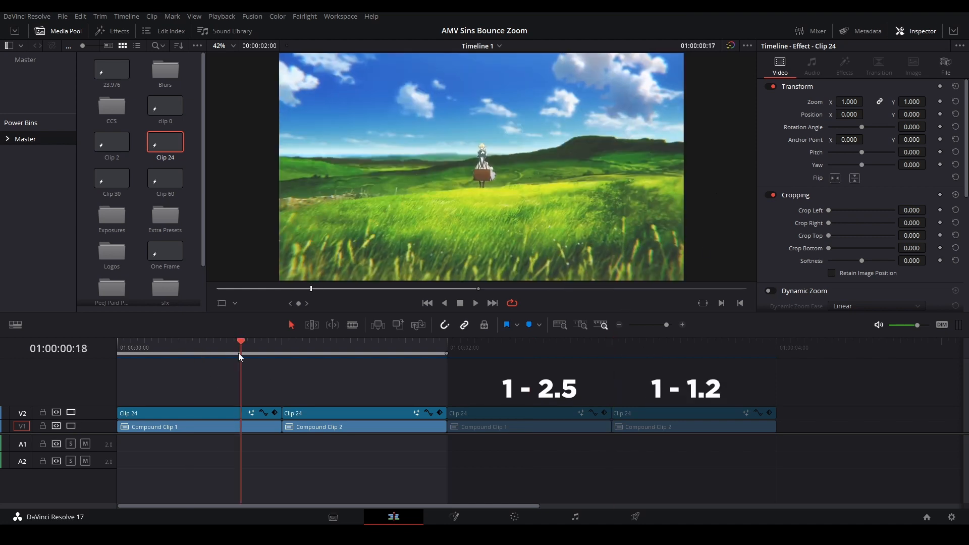